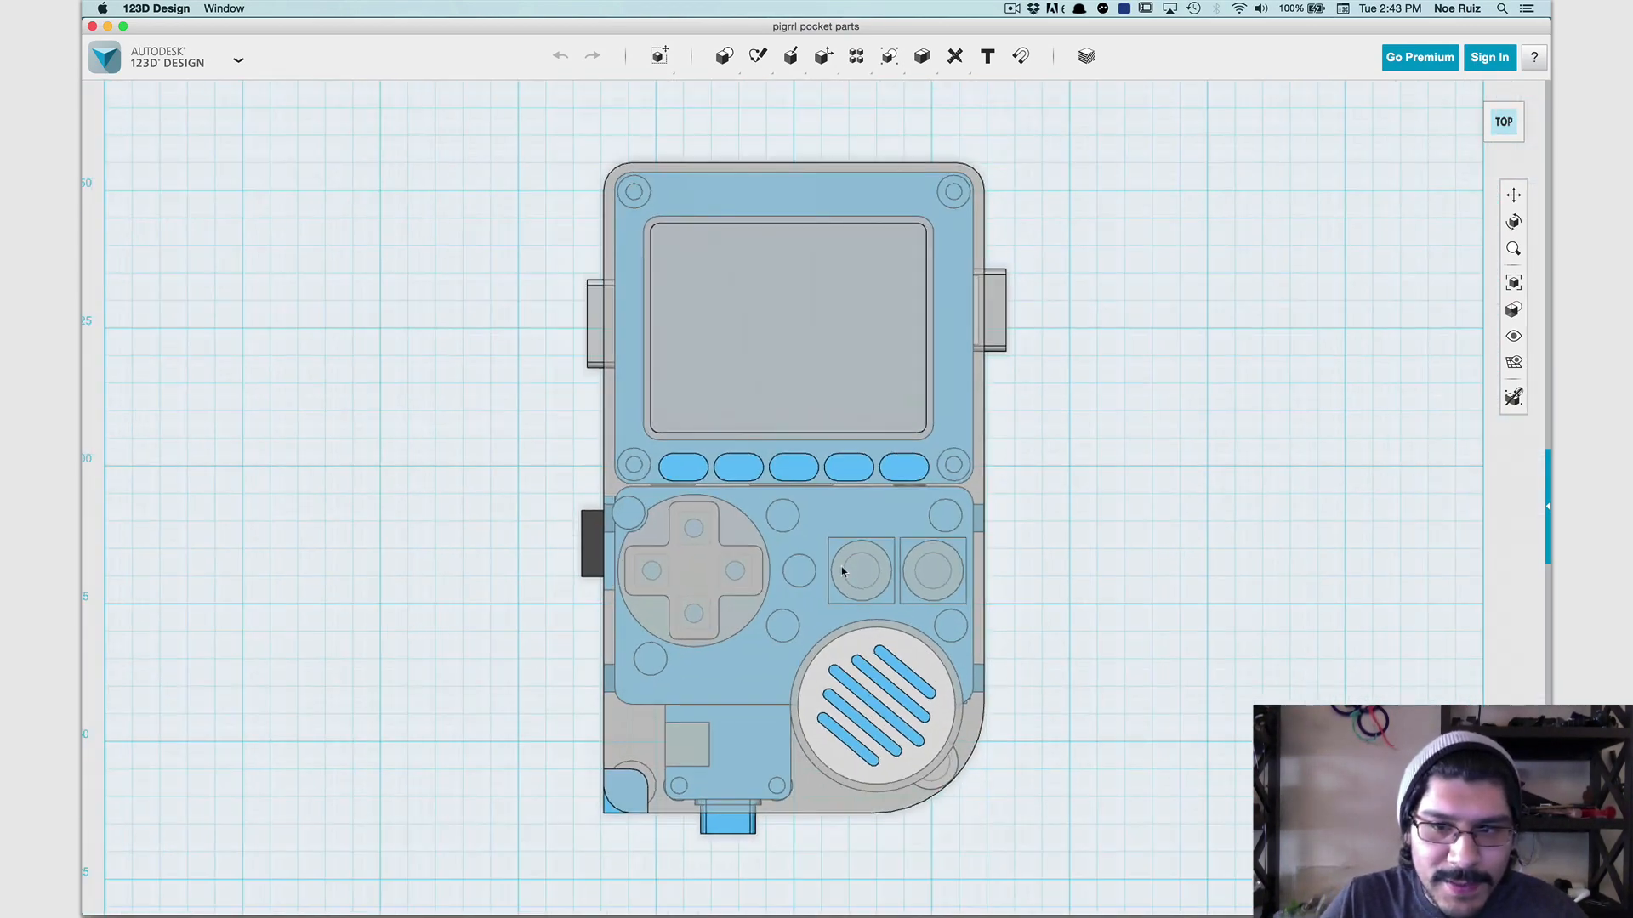
Orbit the model into a perspective view before hiding the grey enclosure.
left_click_drag(844, 570, 1079, 560)
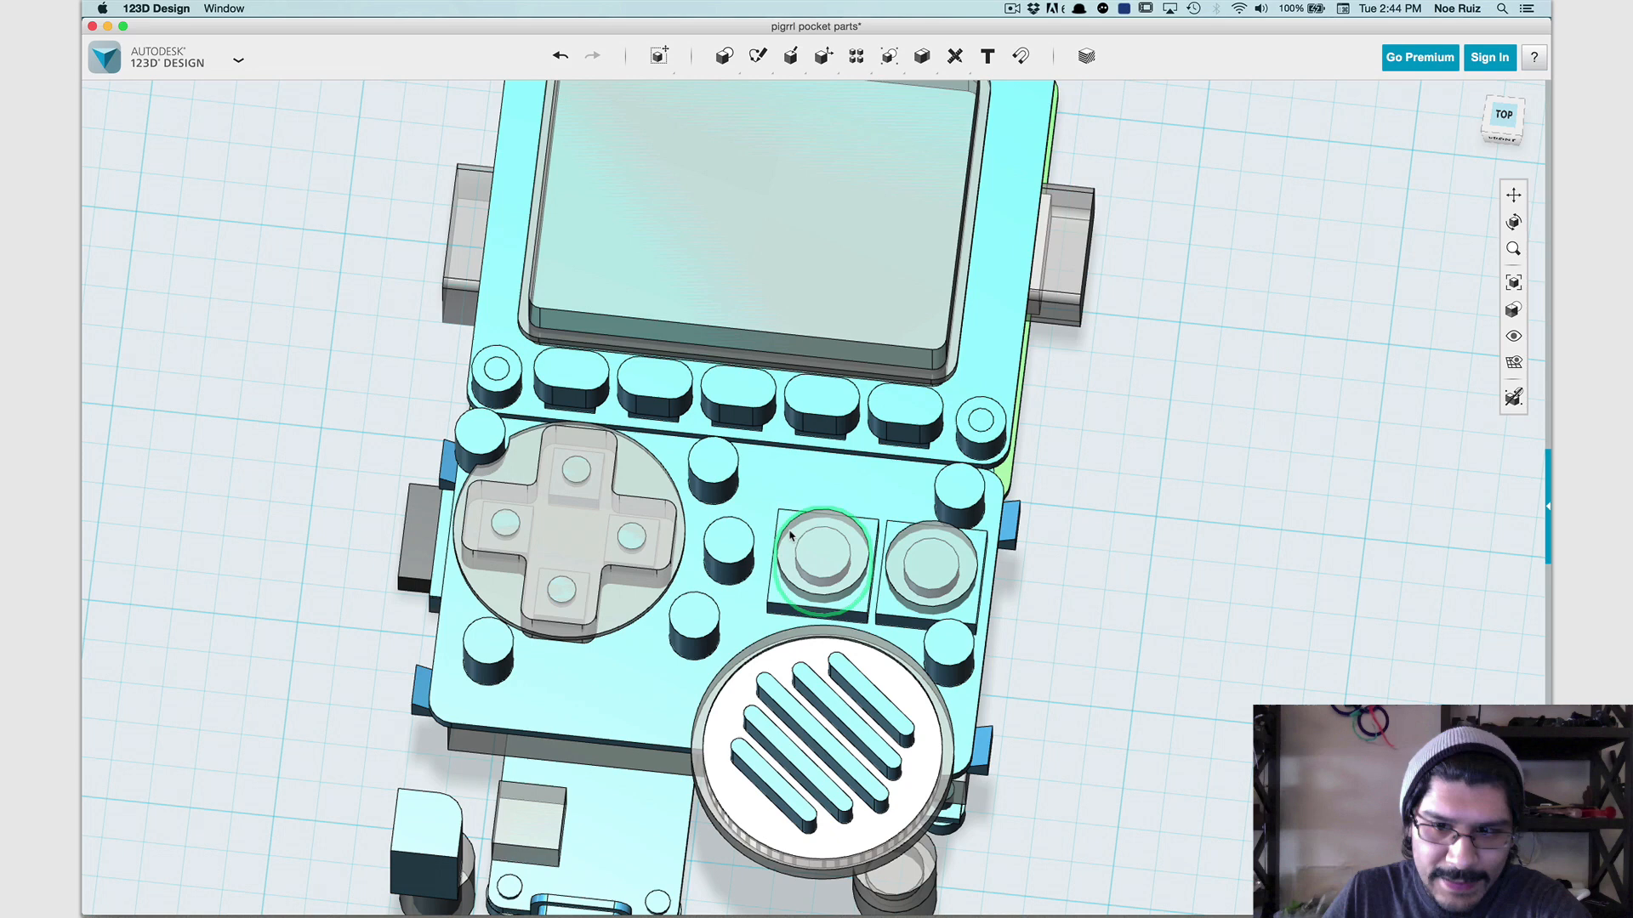
Select both round action button caps with their switch housings for hiding.
left_click(827, 560)
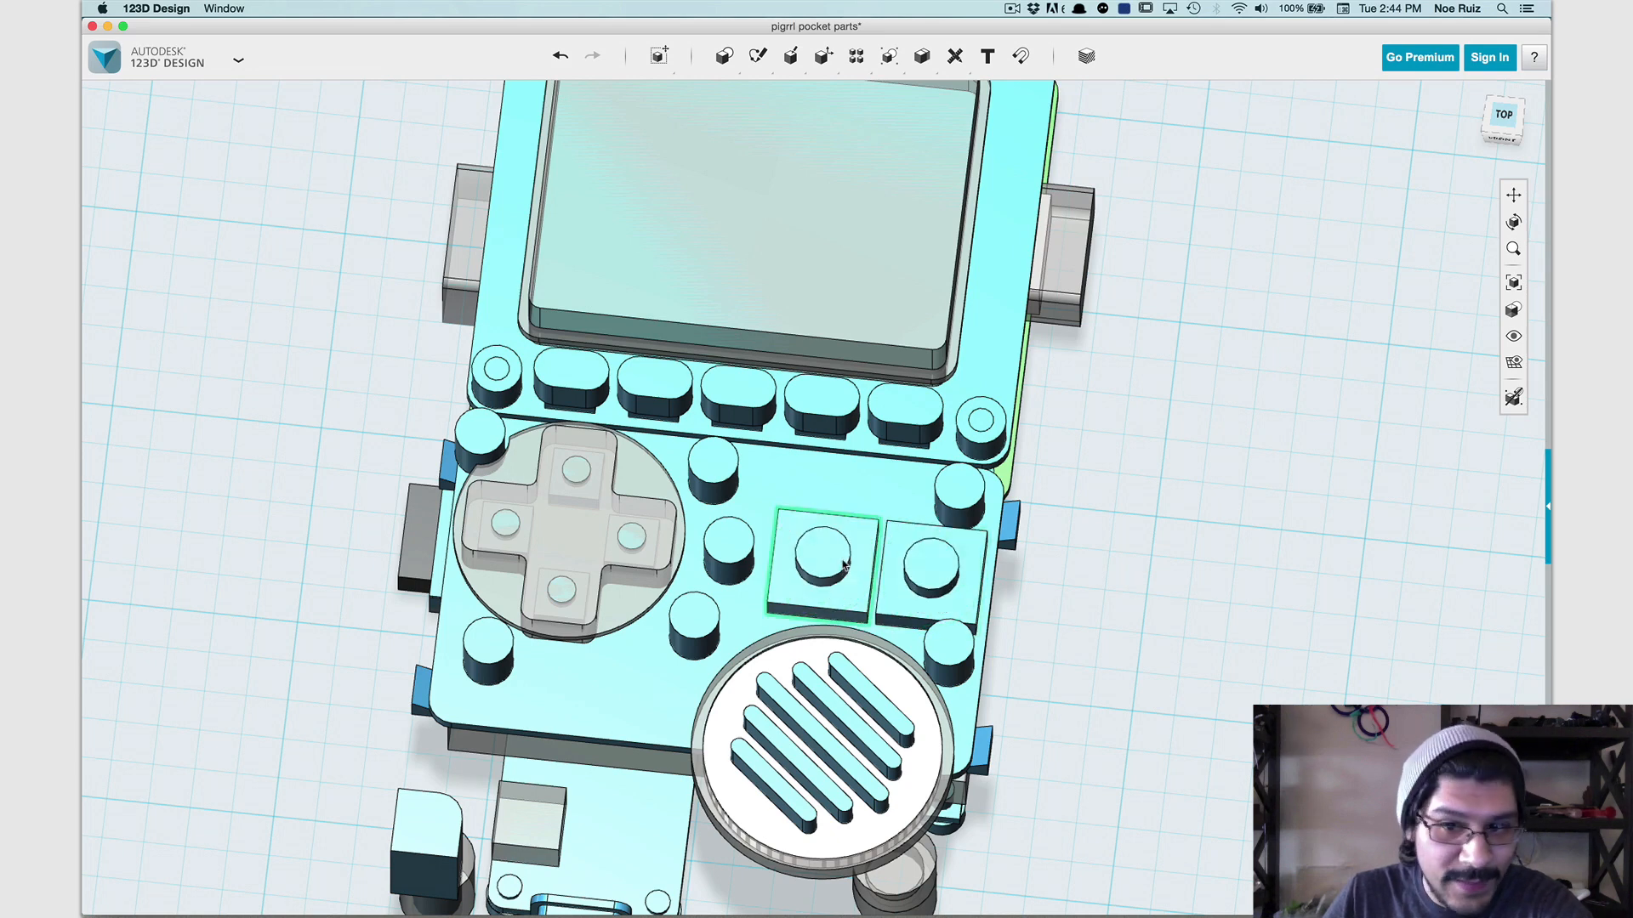
left_click(926, 562)
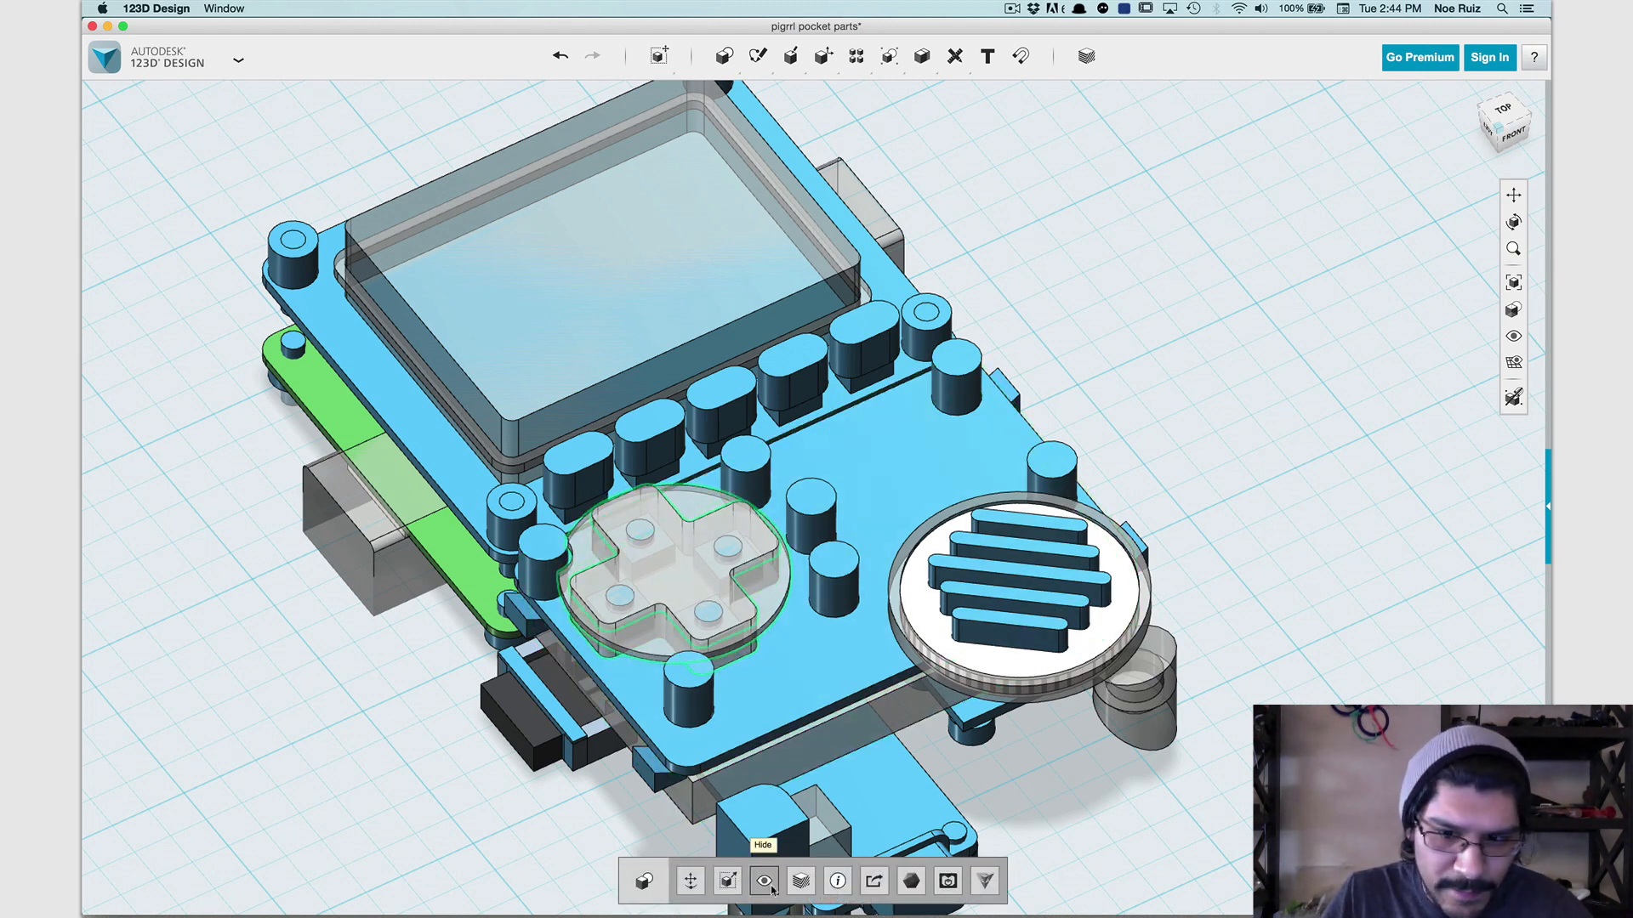
Hide the D-pad cover and select its exposed tactile switches on the board.
left_click(763, 880)
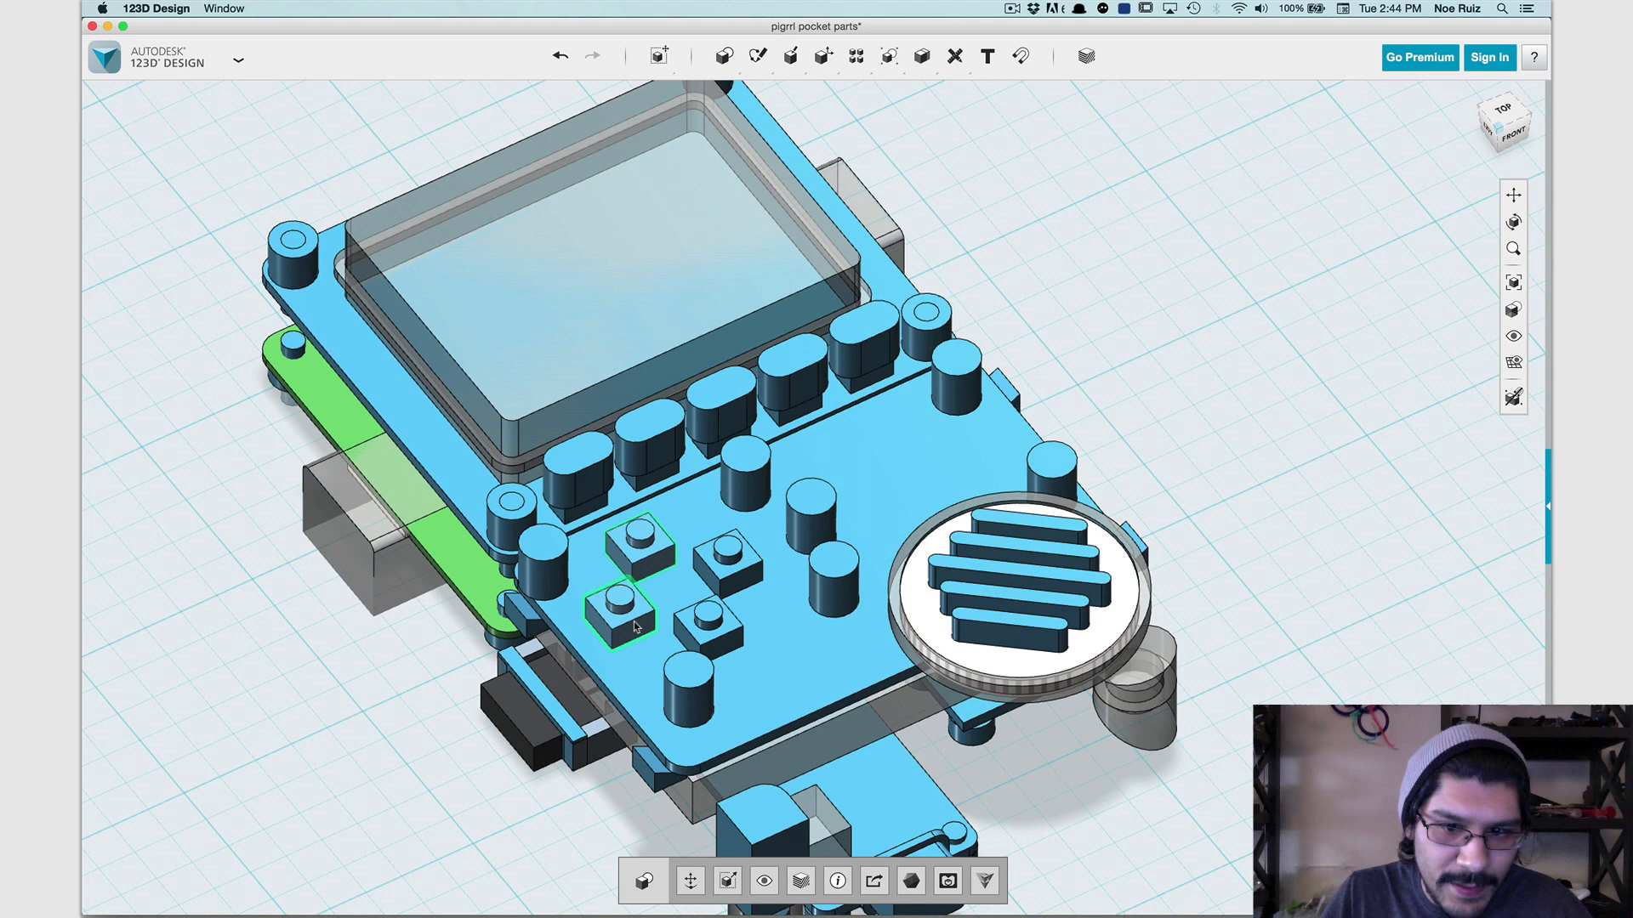
left_click(634, 541)
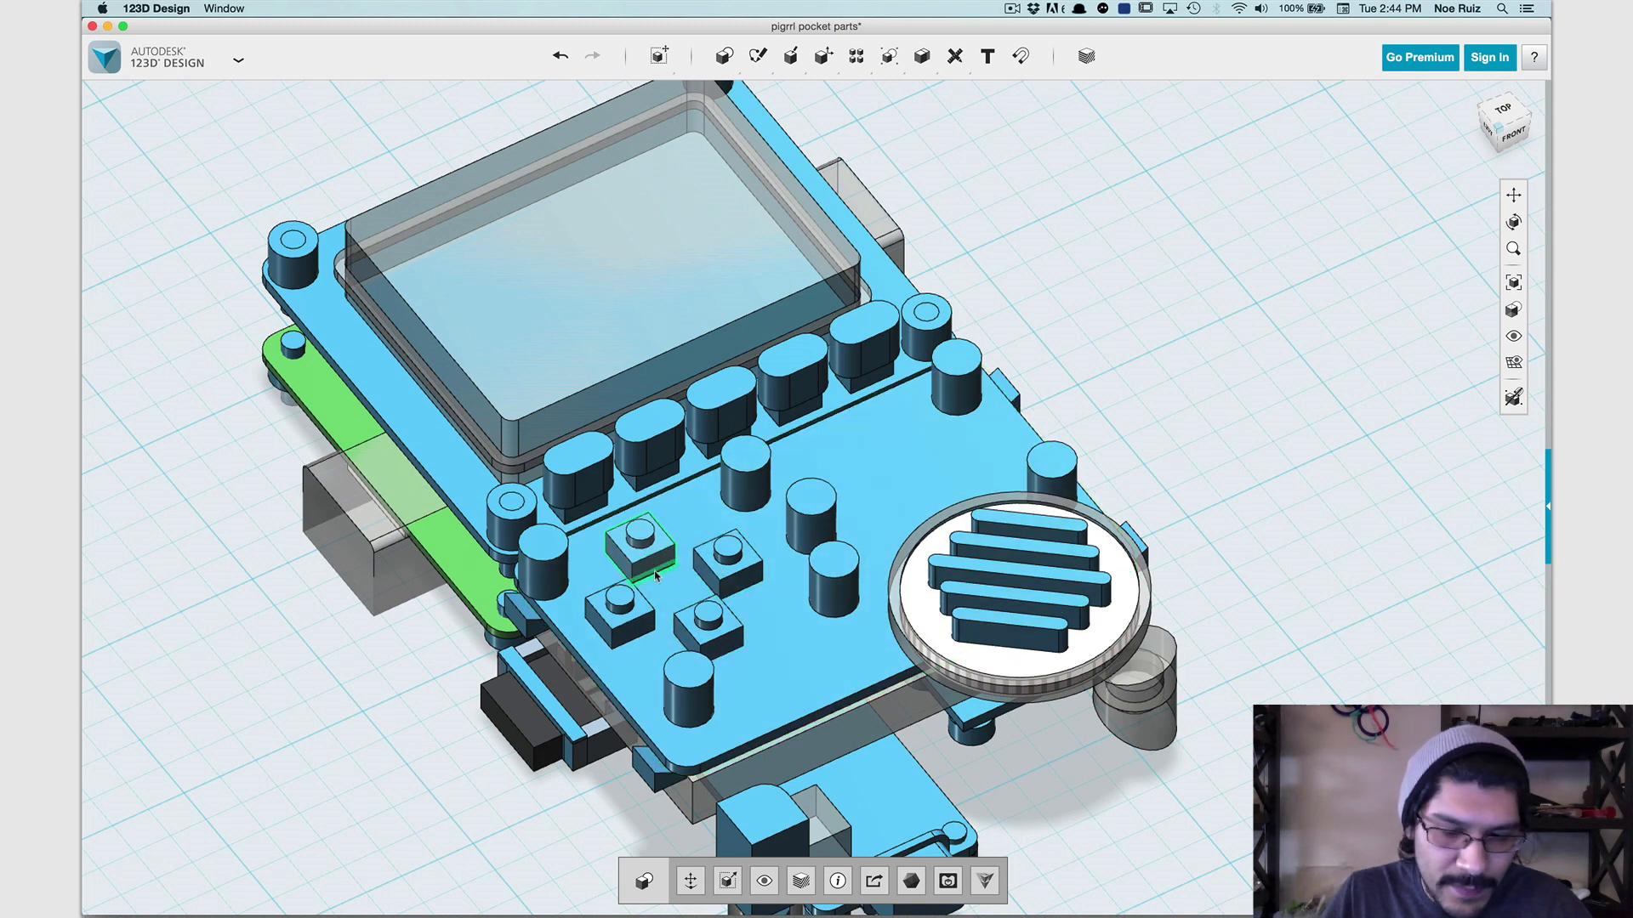
left_click(615, 613)
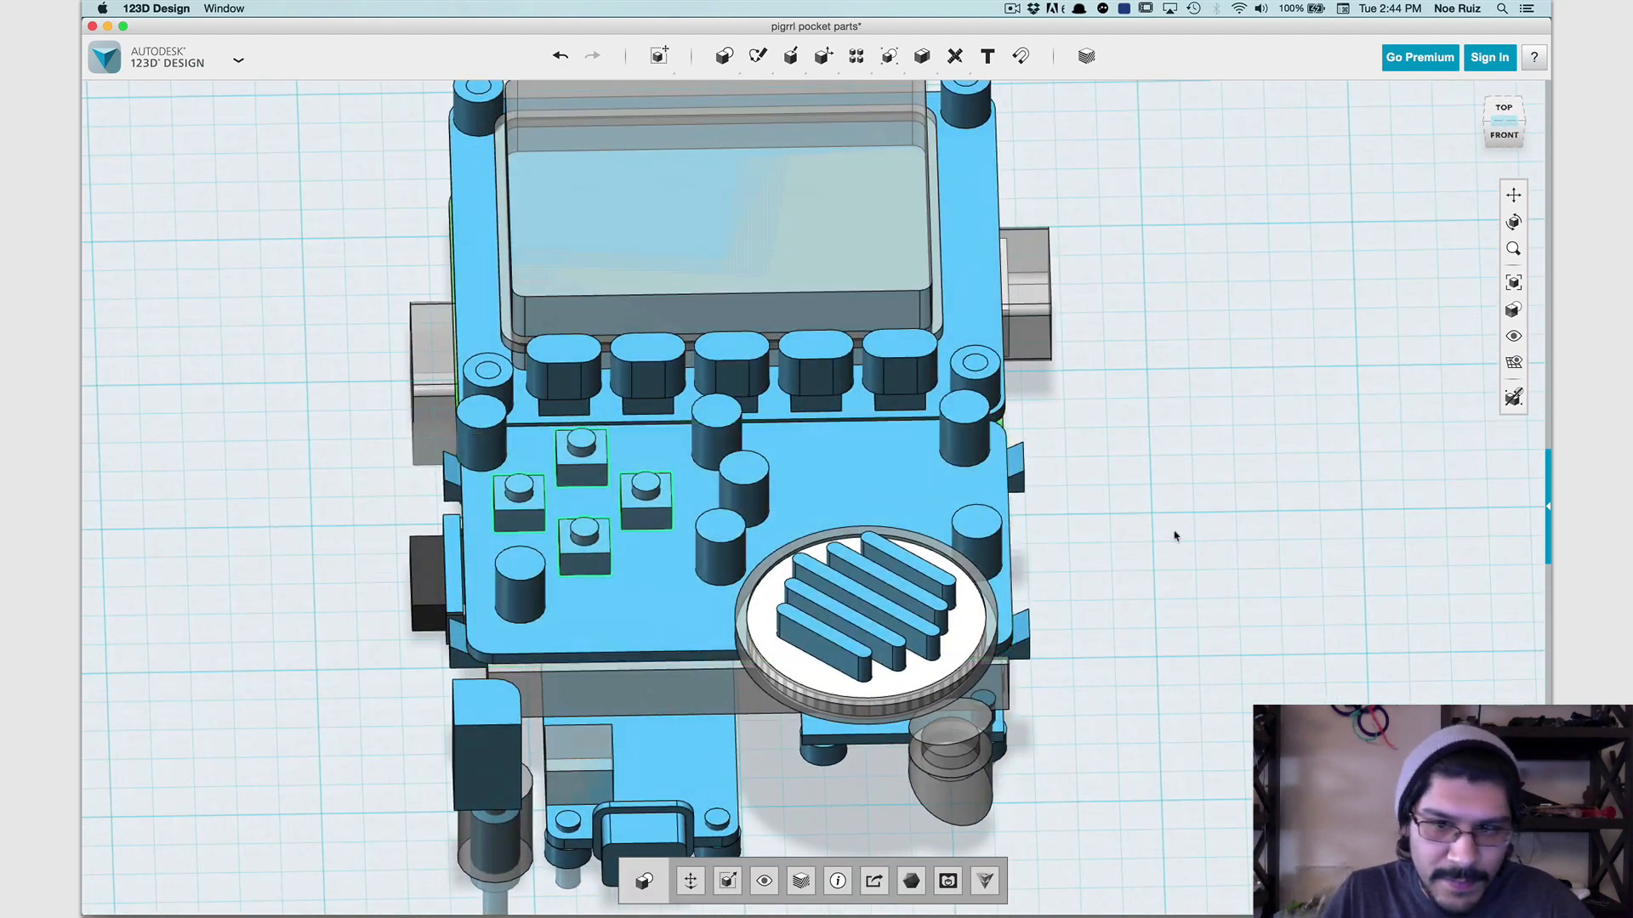
left_click_drag(1175, 536, 1075, 605)
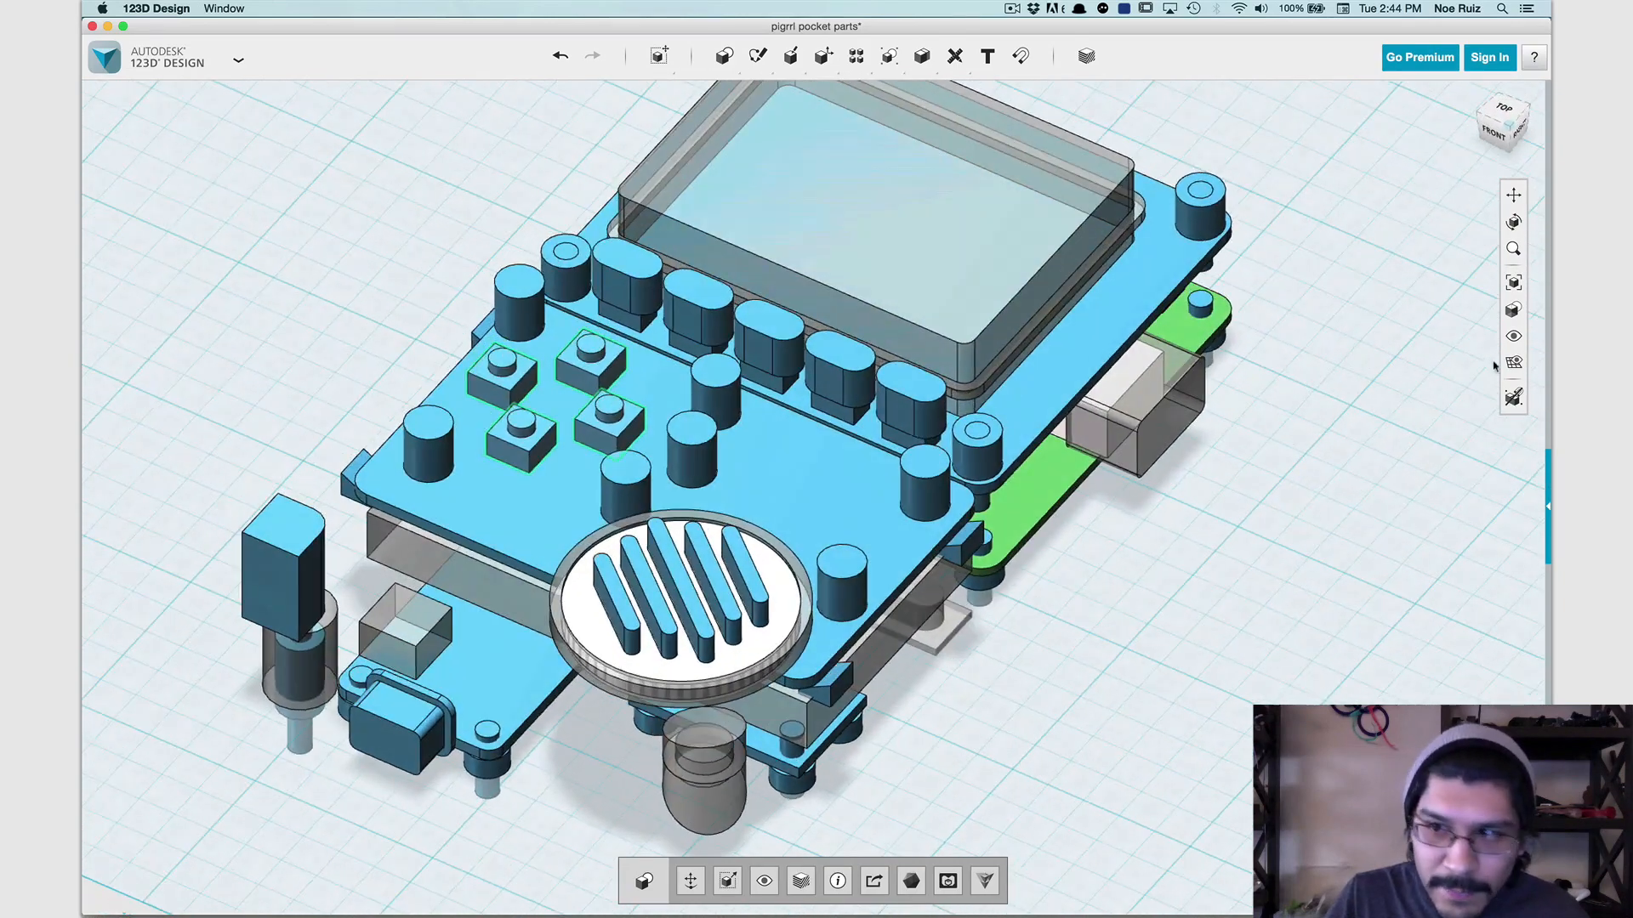
Turn on Show Sketches in the visibility options to display the guide lines.
left_click(1513, 335)
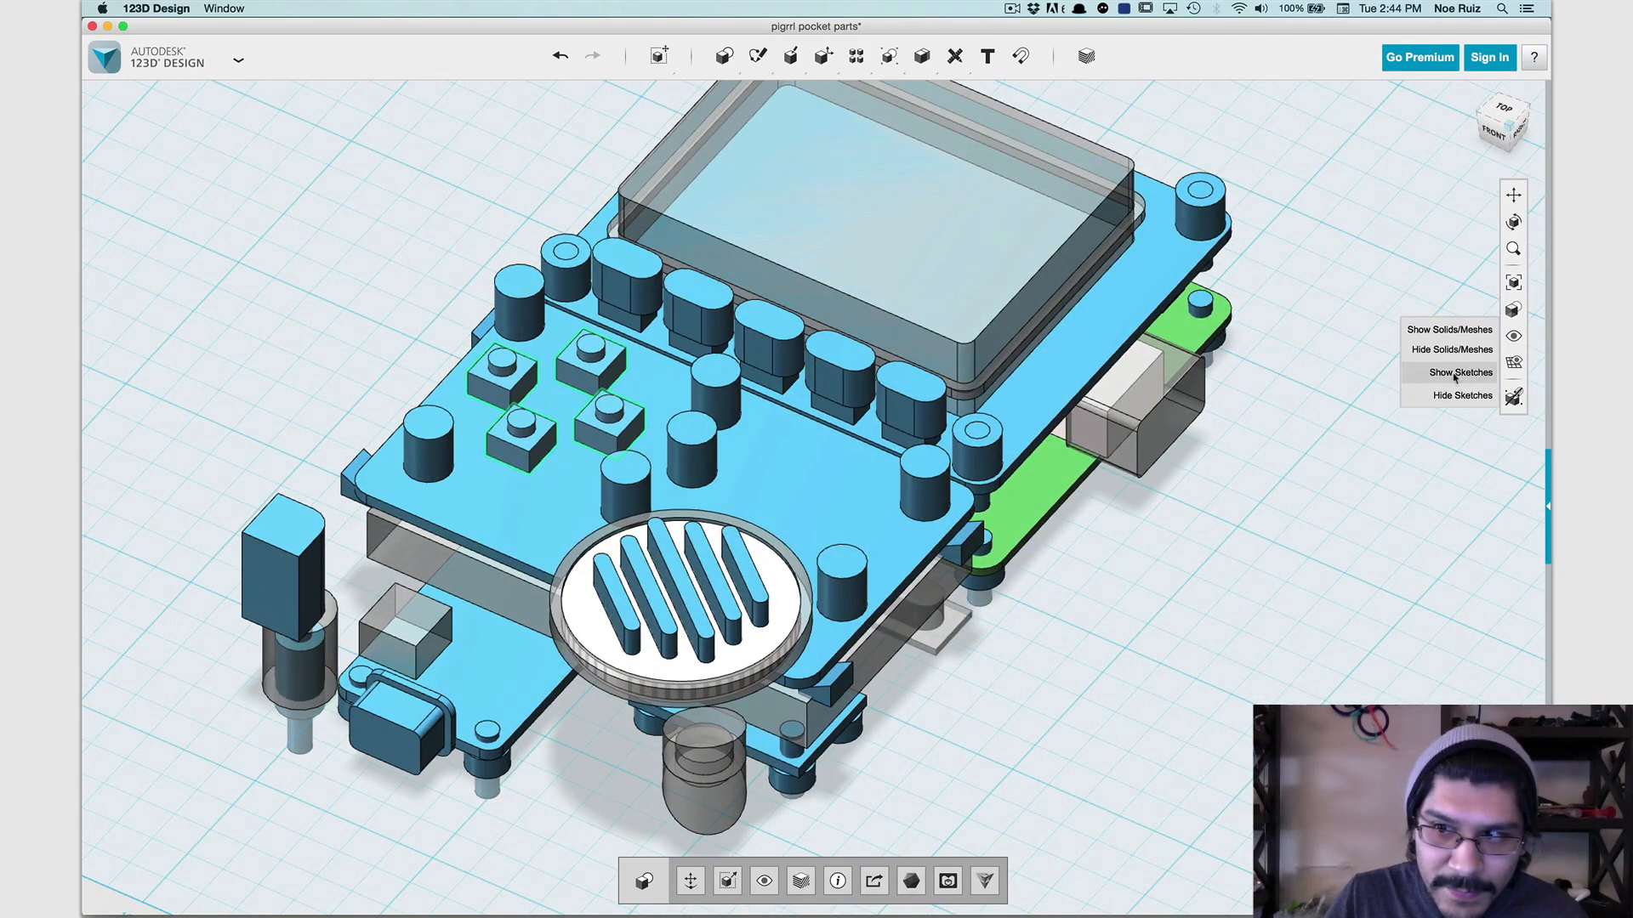
left_click(1459, 372)
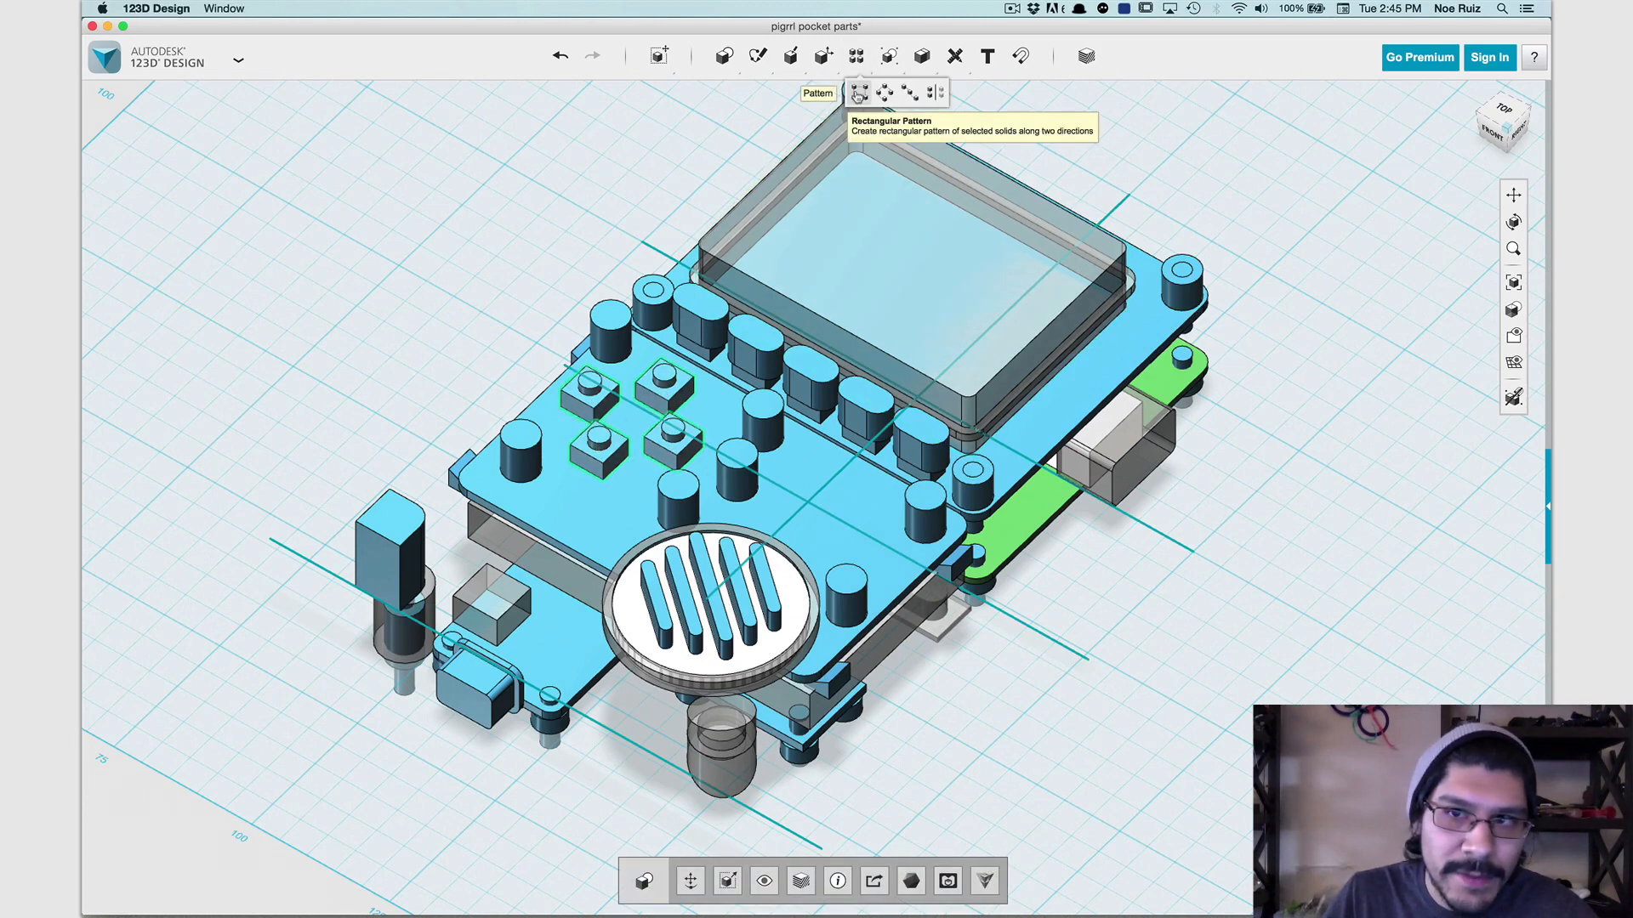
mouse_move(934, 92)
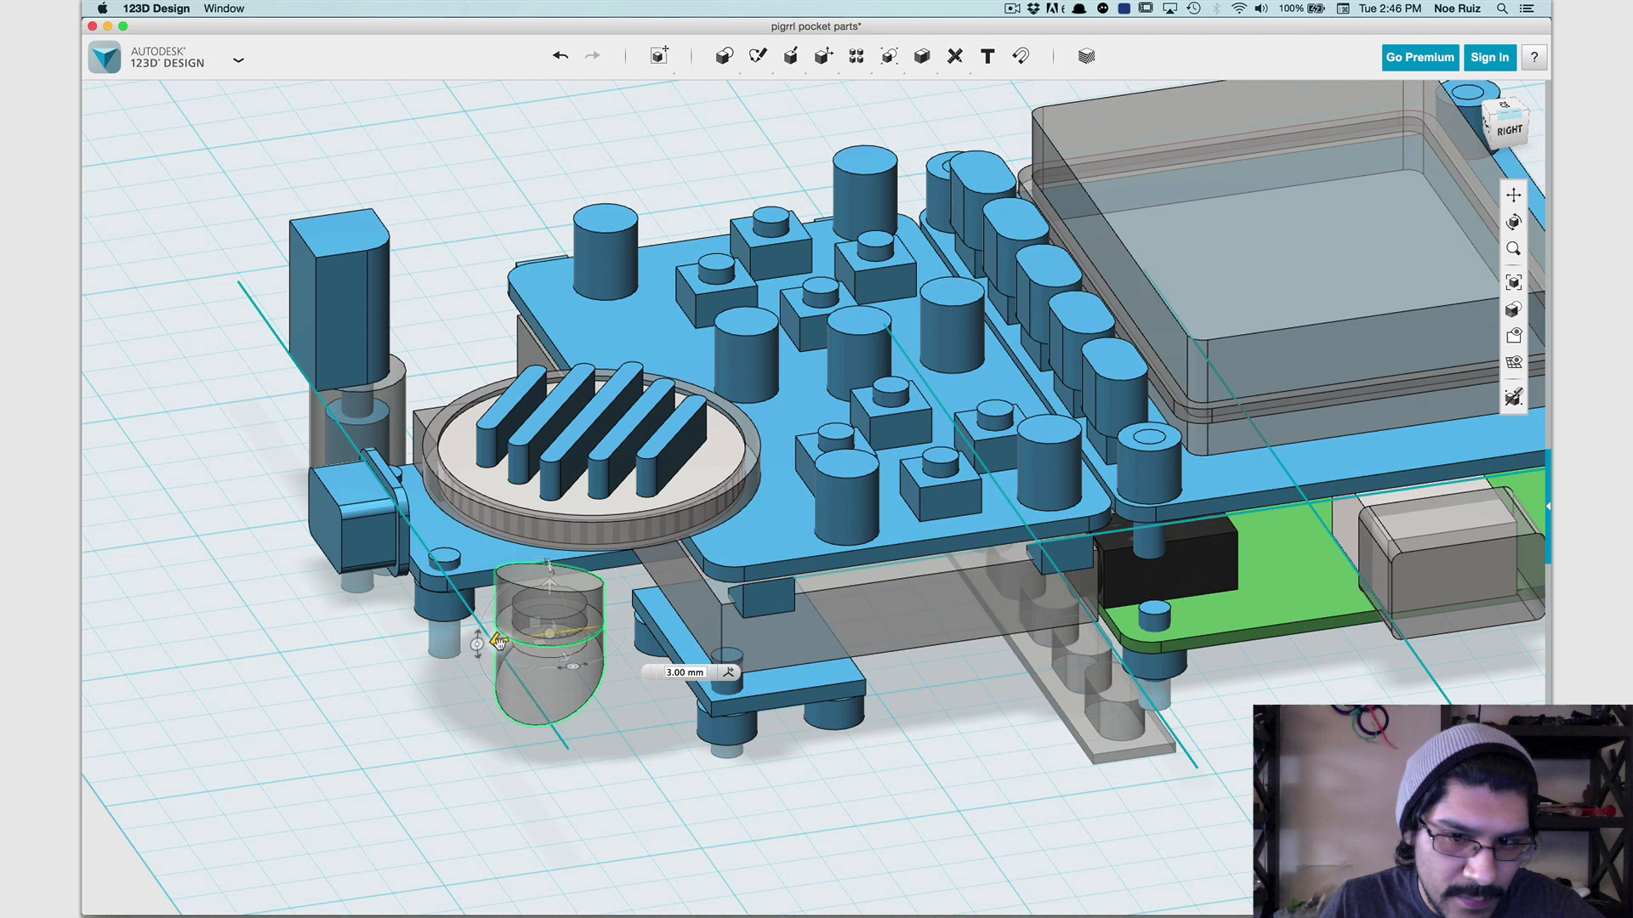
Confirm the cylinder's 3 mm shift and select the tall switch block to move next.
left_click(684, 672)
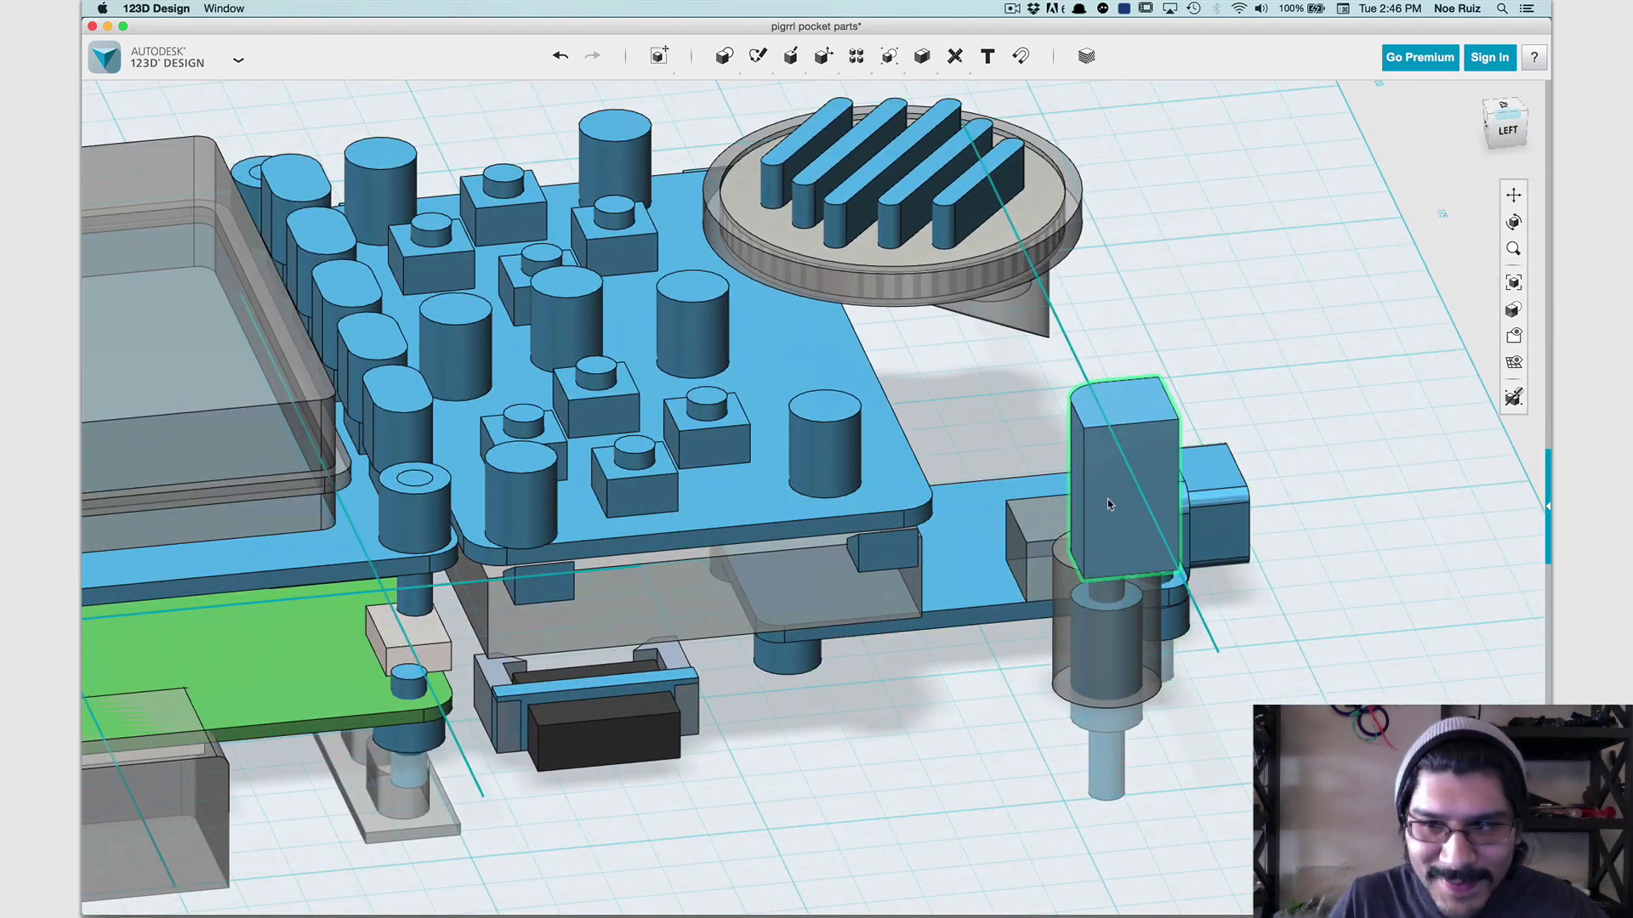
left_click(1107, 624)
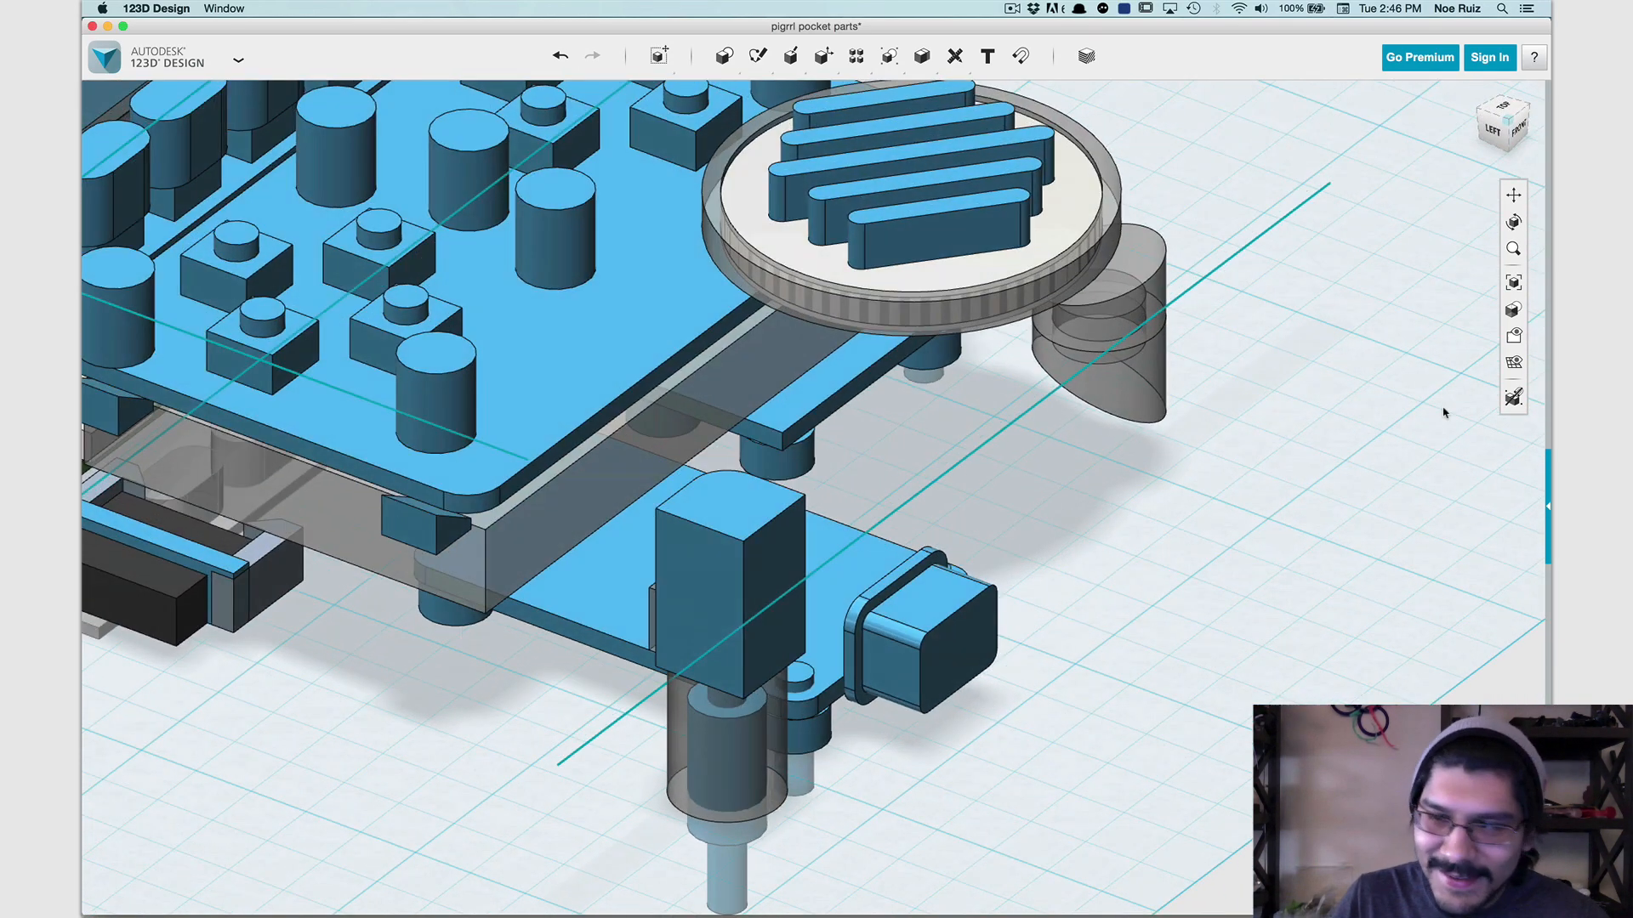
Unhide the enclosure and pick its end face to Press Pull it longer.
left_click(1513, 335)
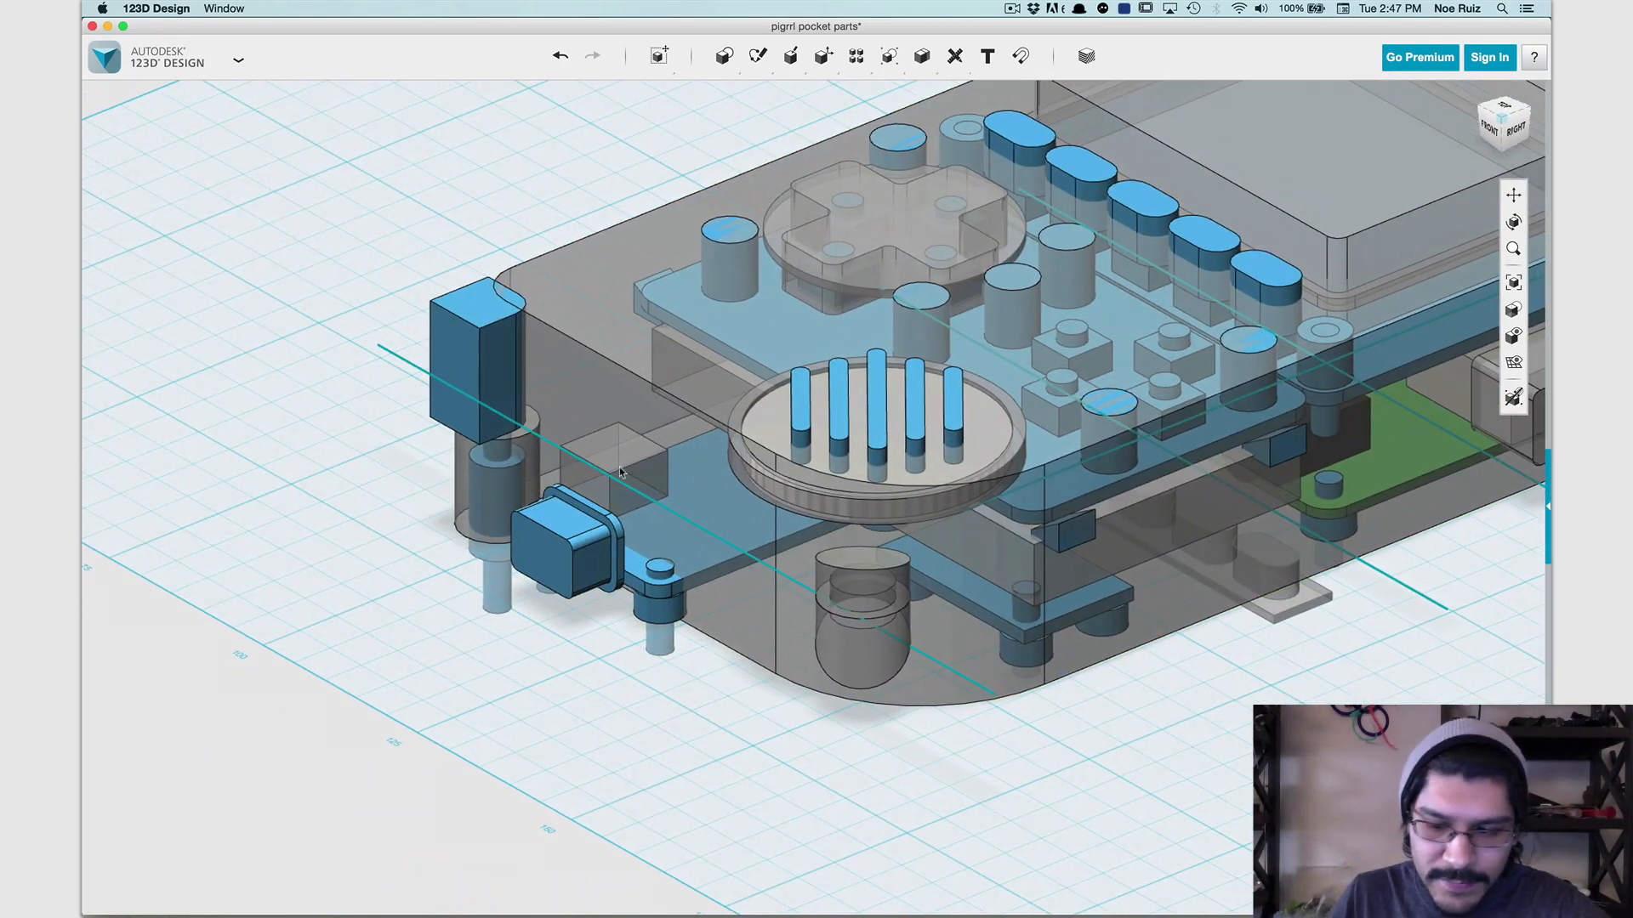
mouse_move(624, 469)
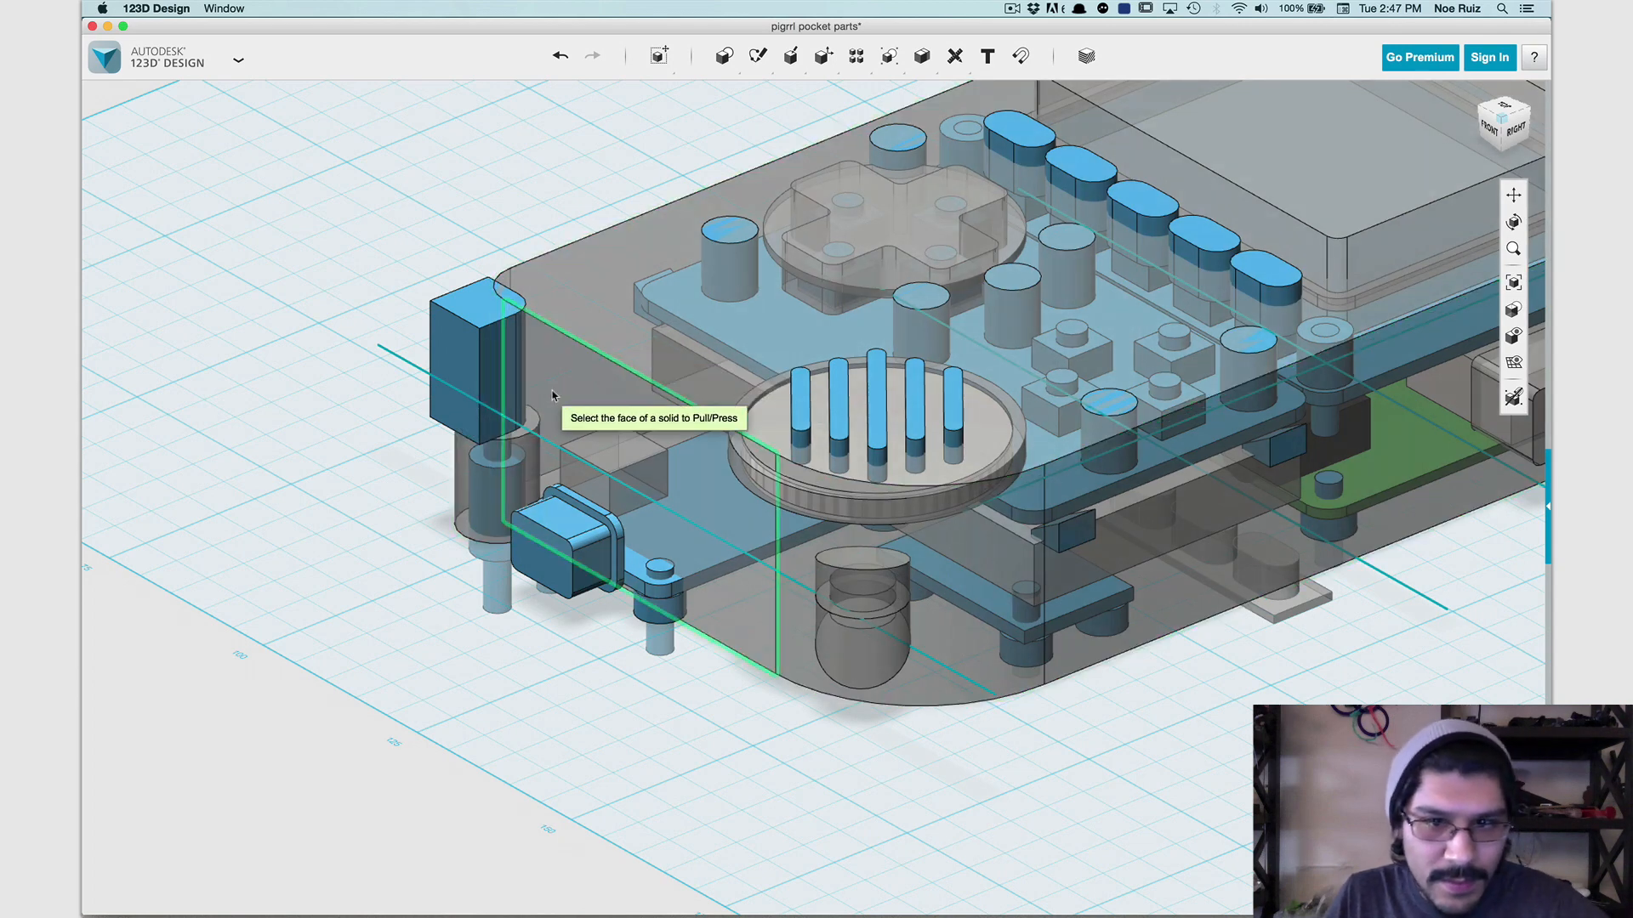
left_click(624, 469)
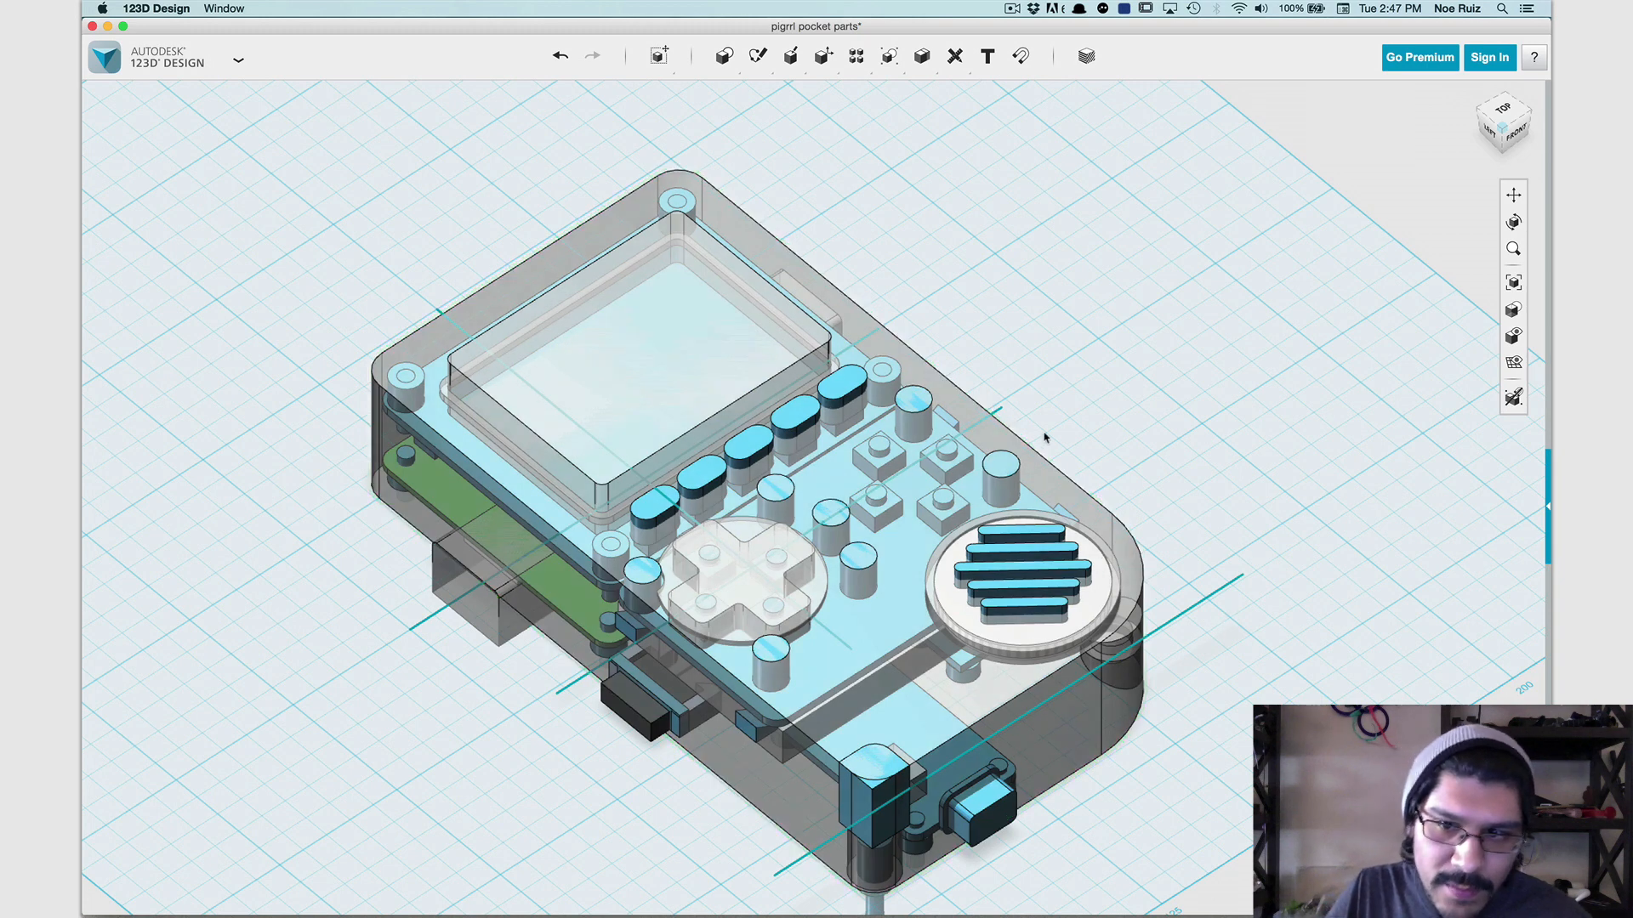
mouse_move(1289, 703)
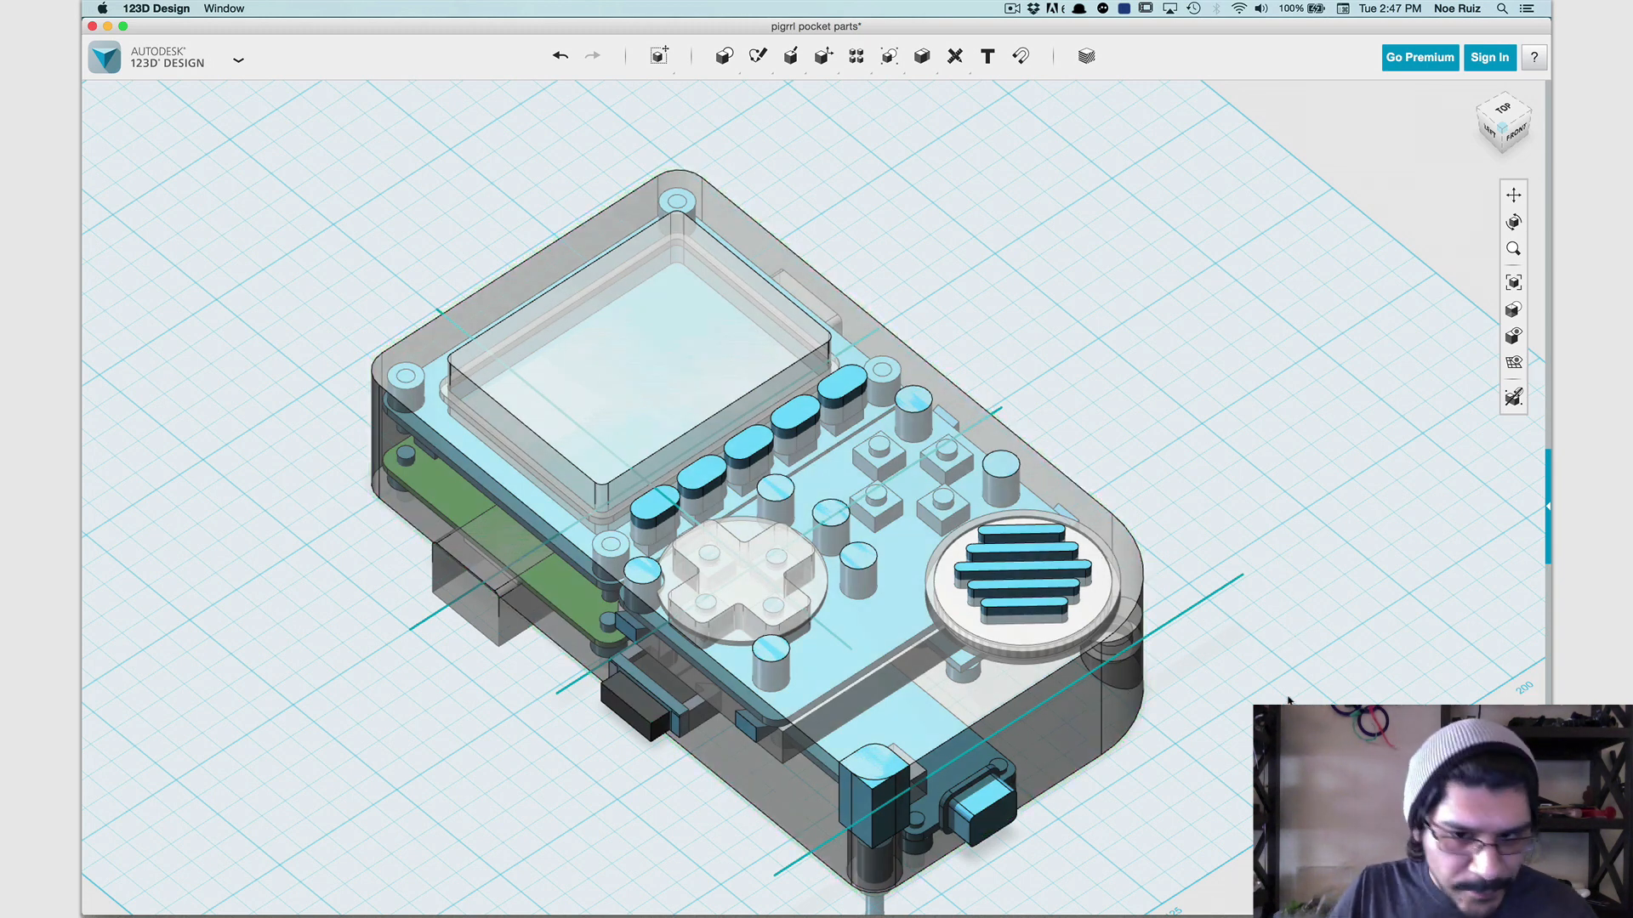
left_click(735, 571)
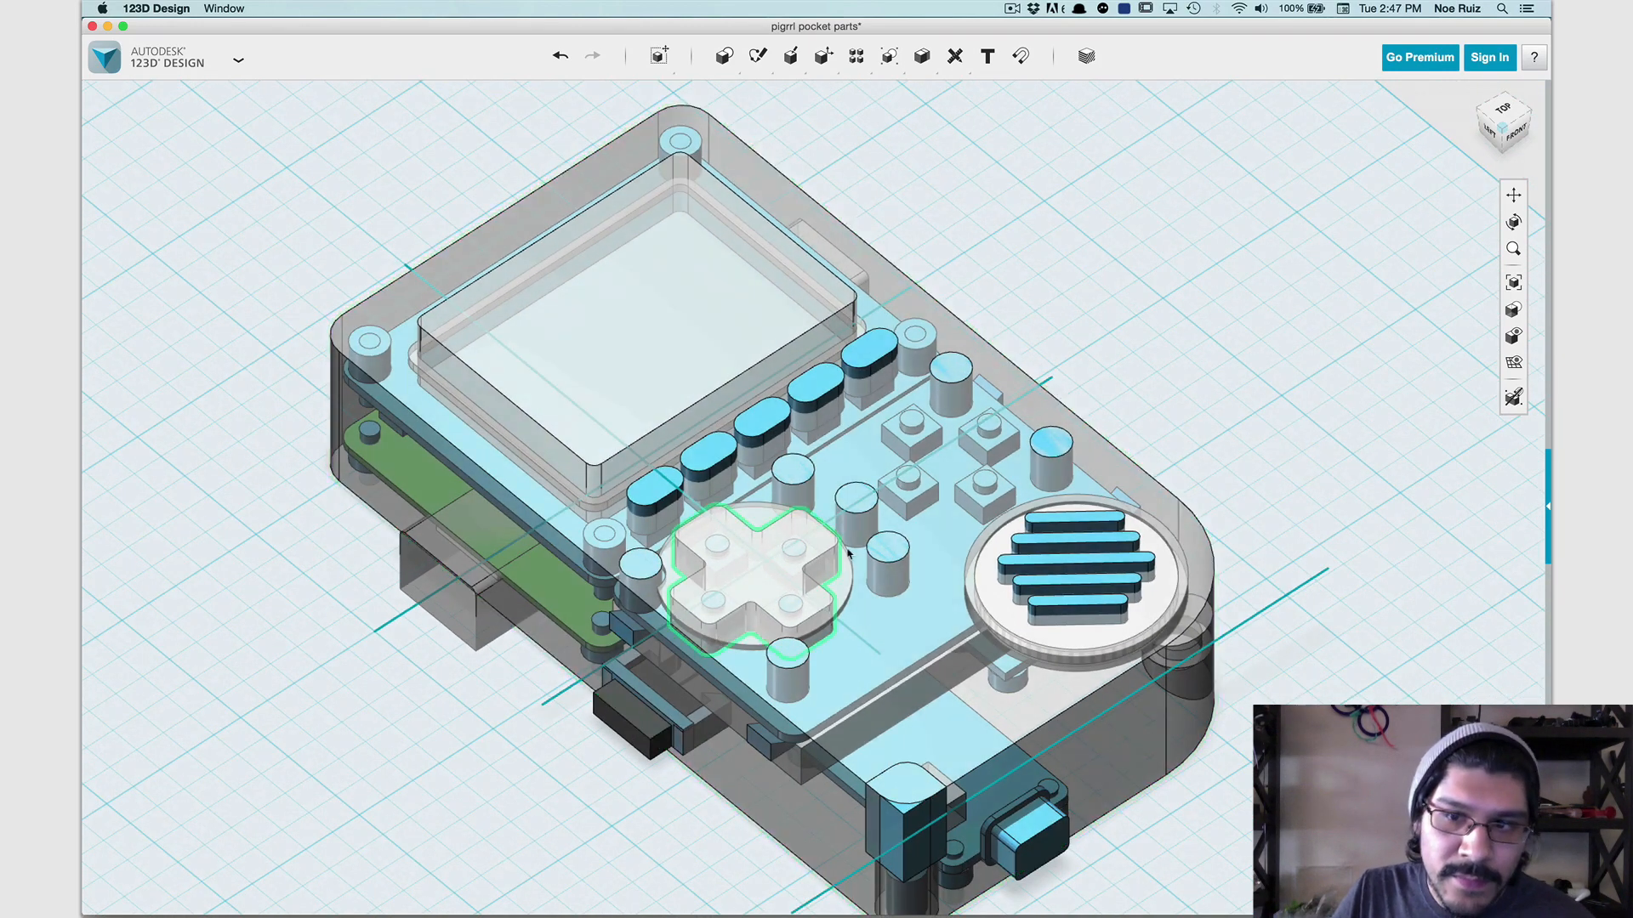
left_click(957, 463)
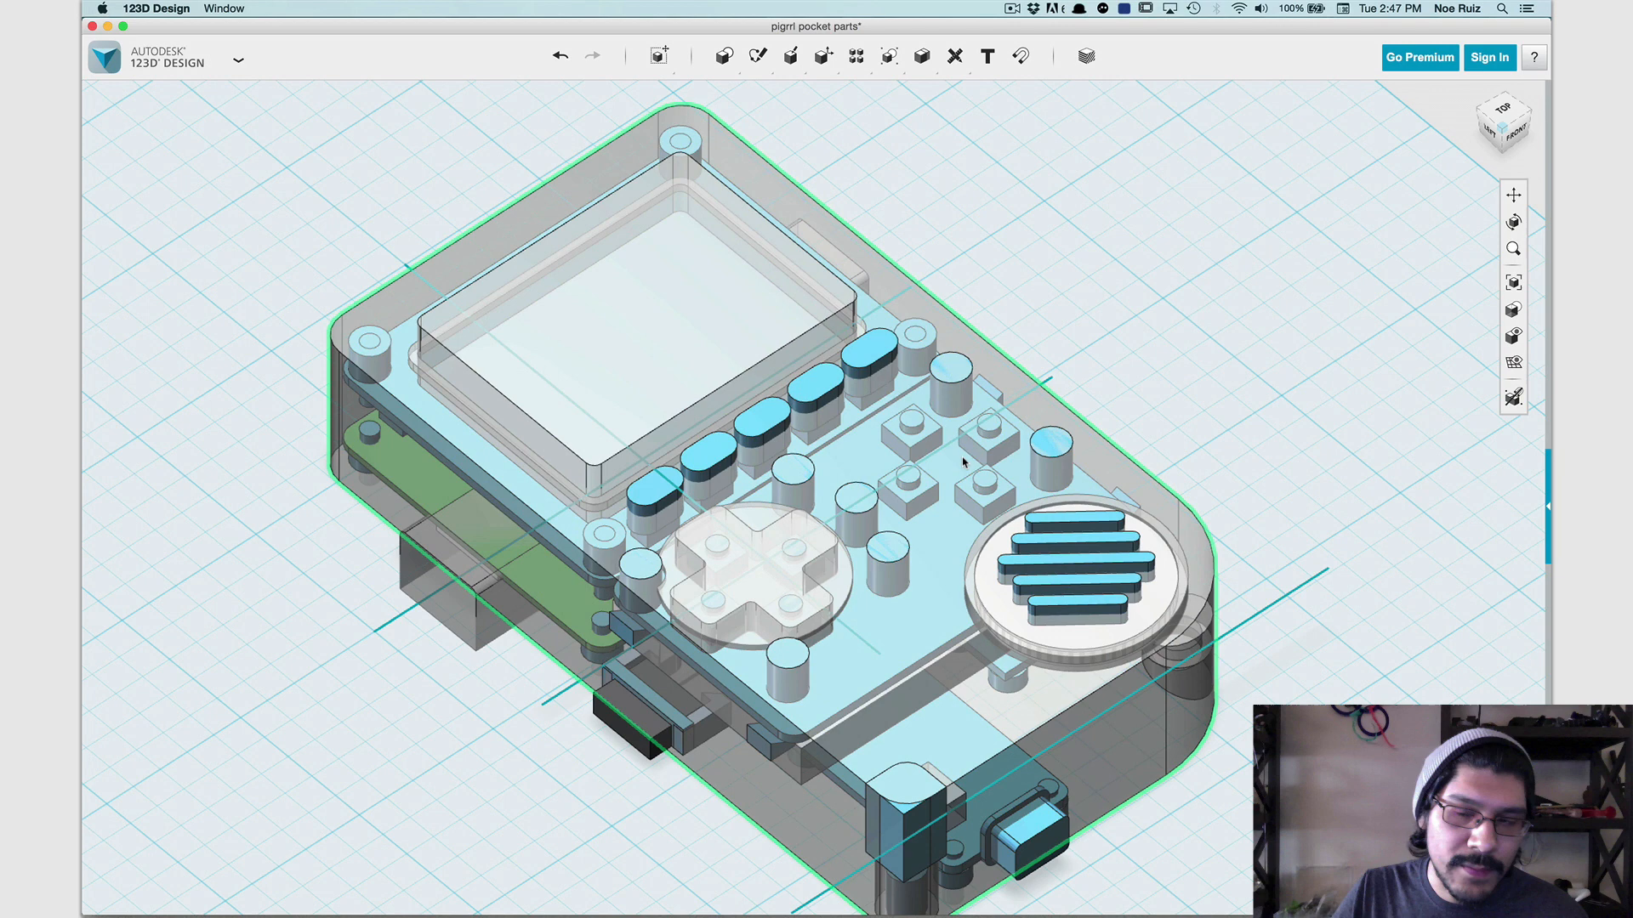